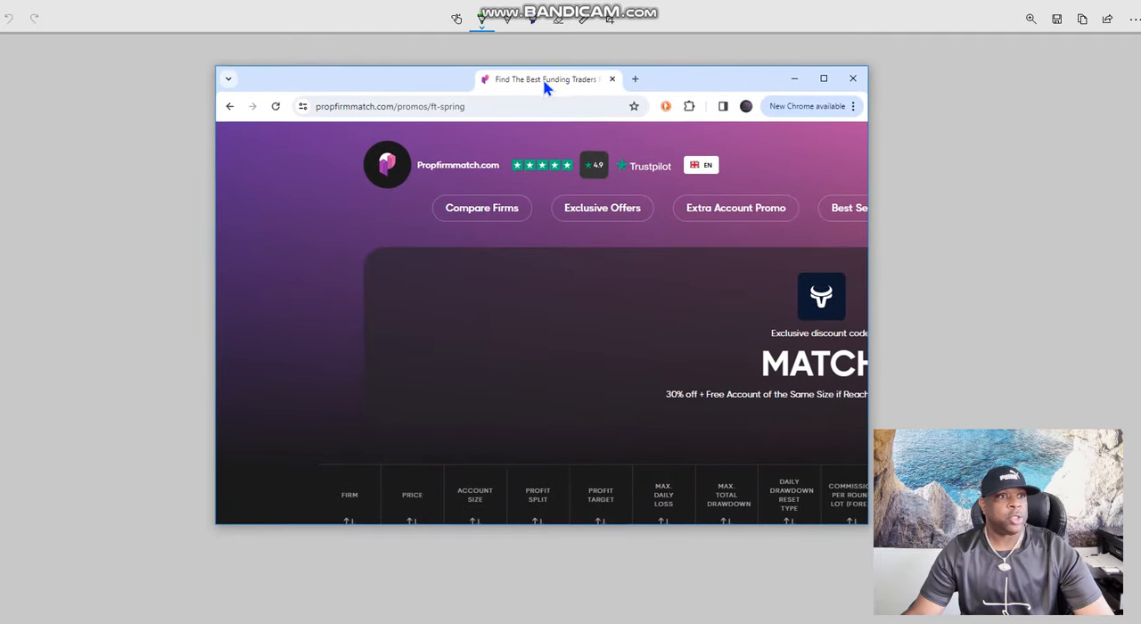
# Step: Show the Prop Firm Match home page full-size and choose Forex as the asset type
pyautogui.click(823, 79)
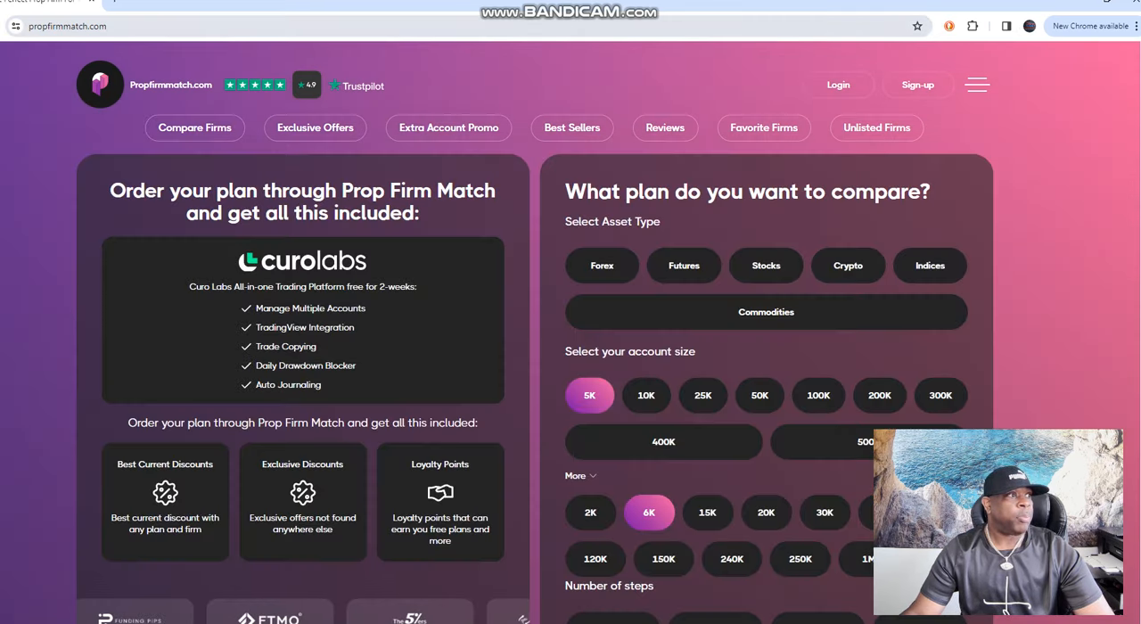
pyautogui.click(602, 264)
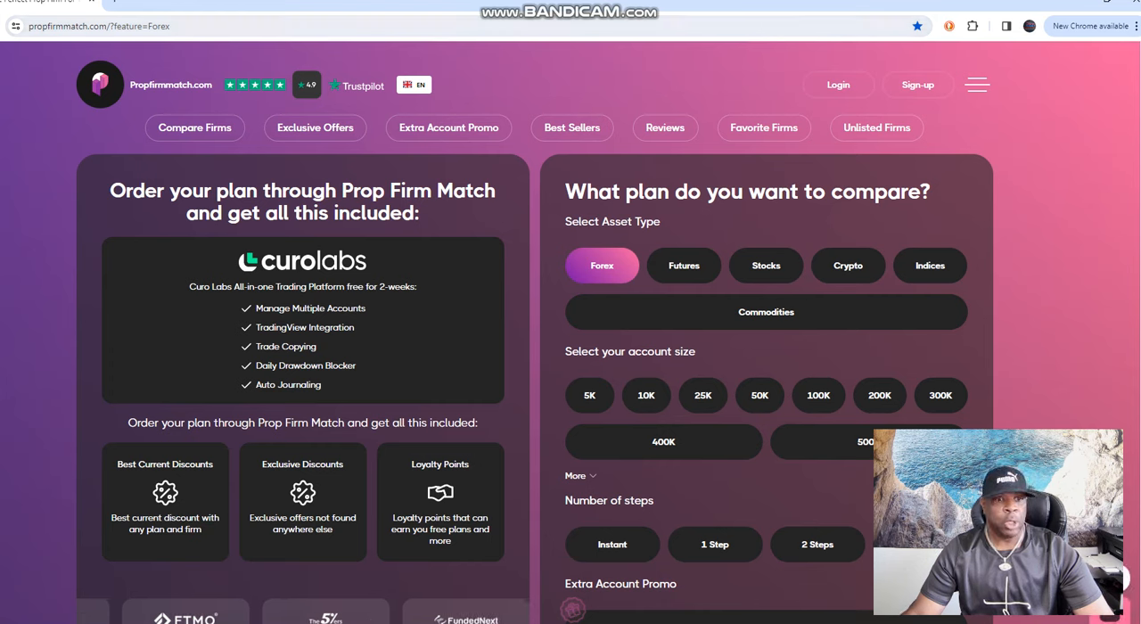
# Step: Select 10K and 100K account sizes and the 1 Step challenge option
pyautogui.scroll(-3)
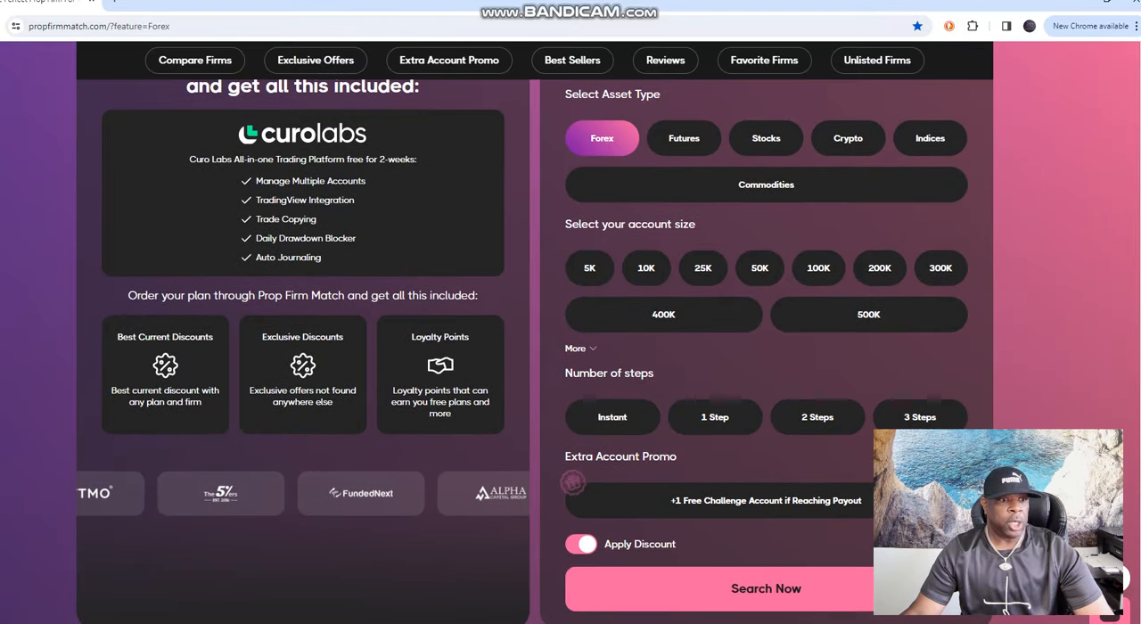
pyautogui.click(645, 267)
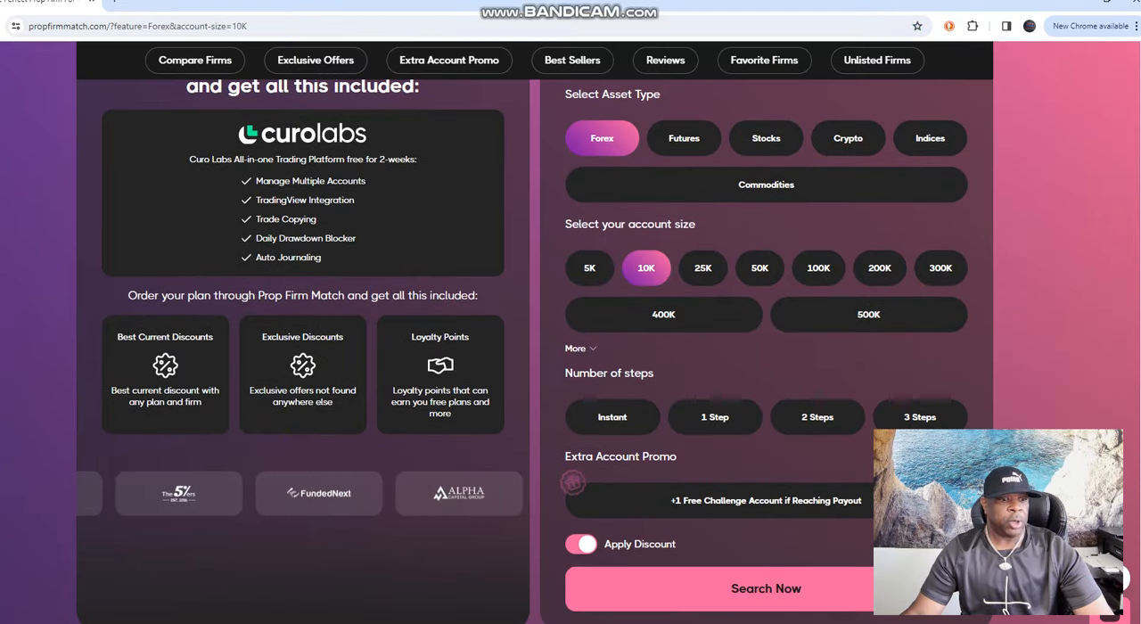
pyautogui.click(715, 417)
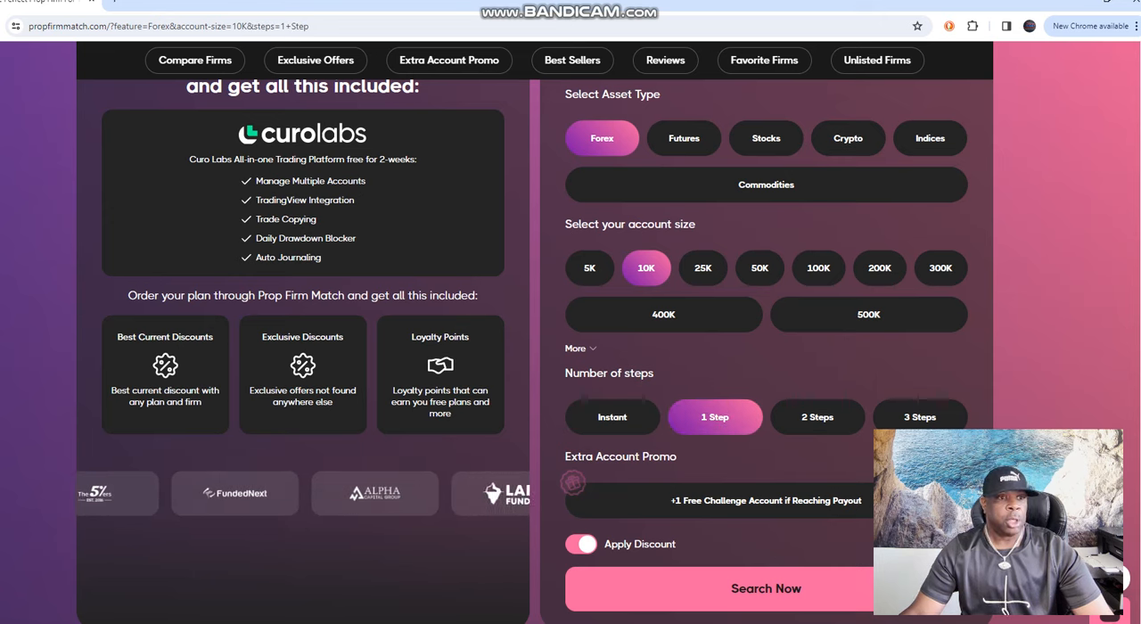
pyautogui.click(816, 268)
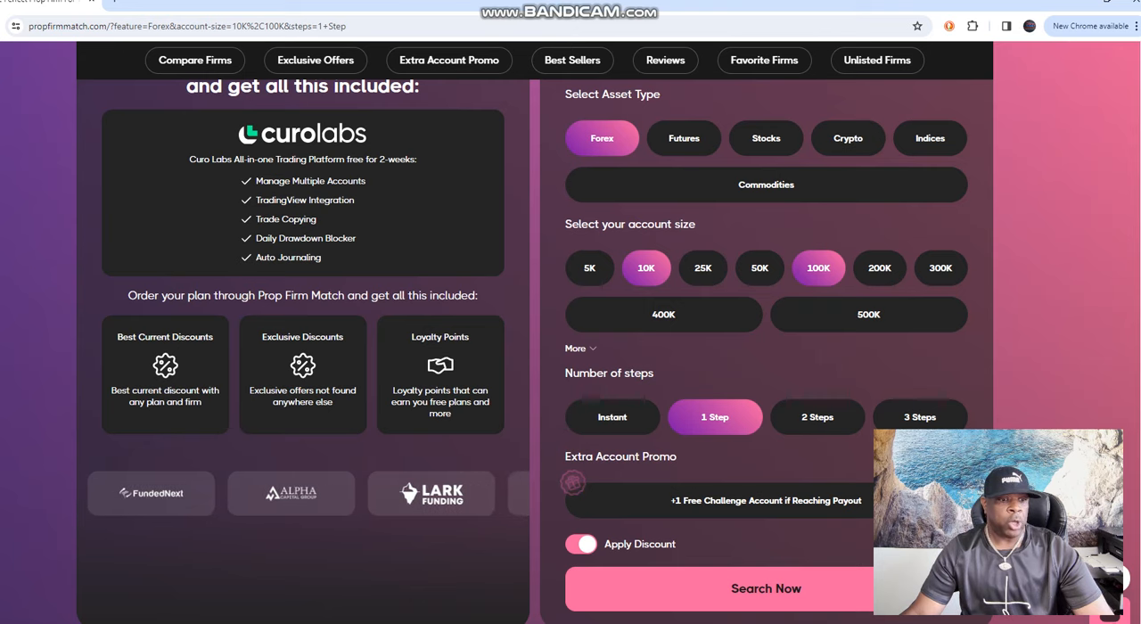
pyautogui.scroll(-3)
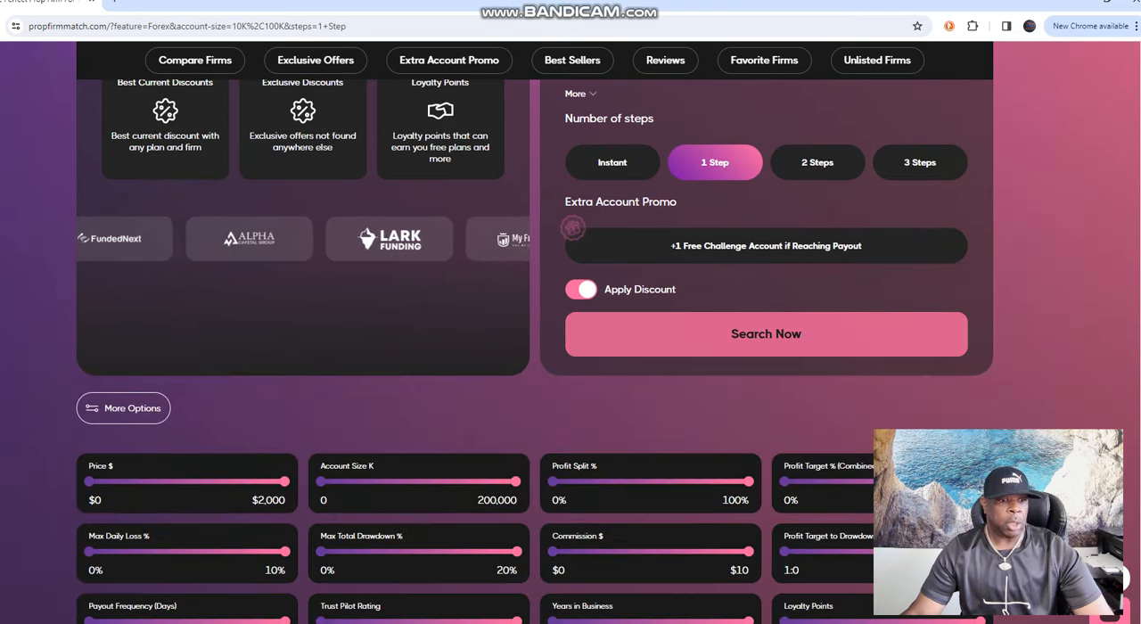
# Step: Run Search Now and browse the 44 matching plans and the Features, Brokers and Platforms filters
pyautogui.click(765, 334)
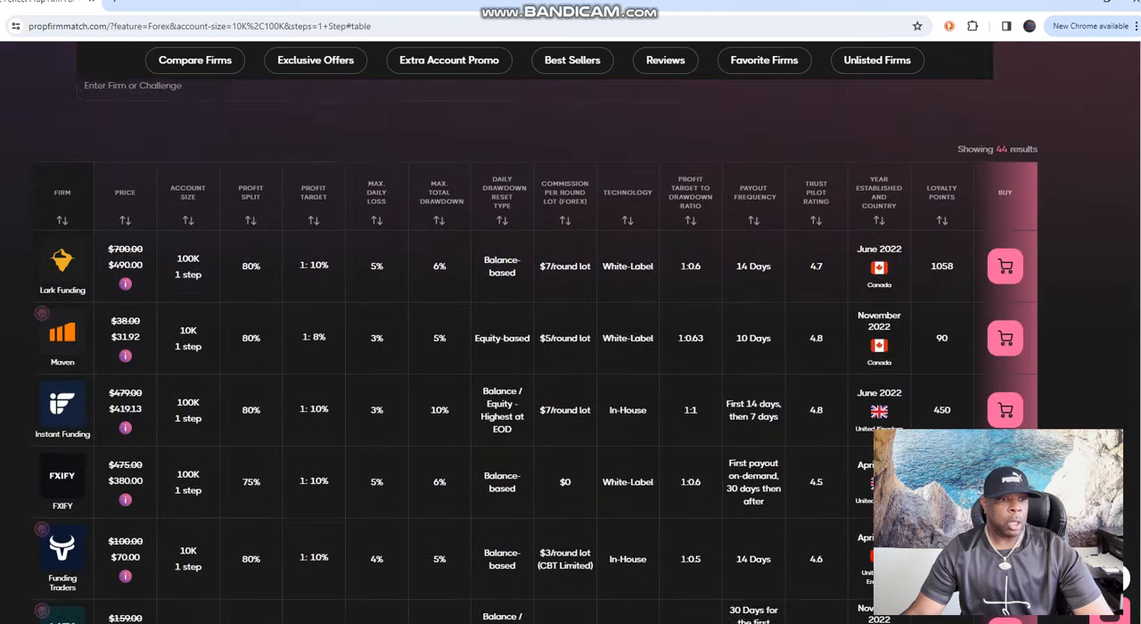
pyautogui.scroll(-3)
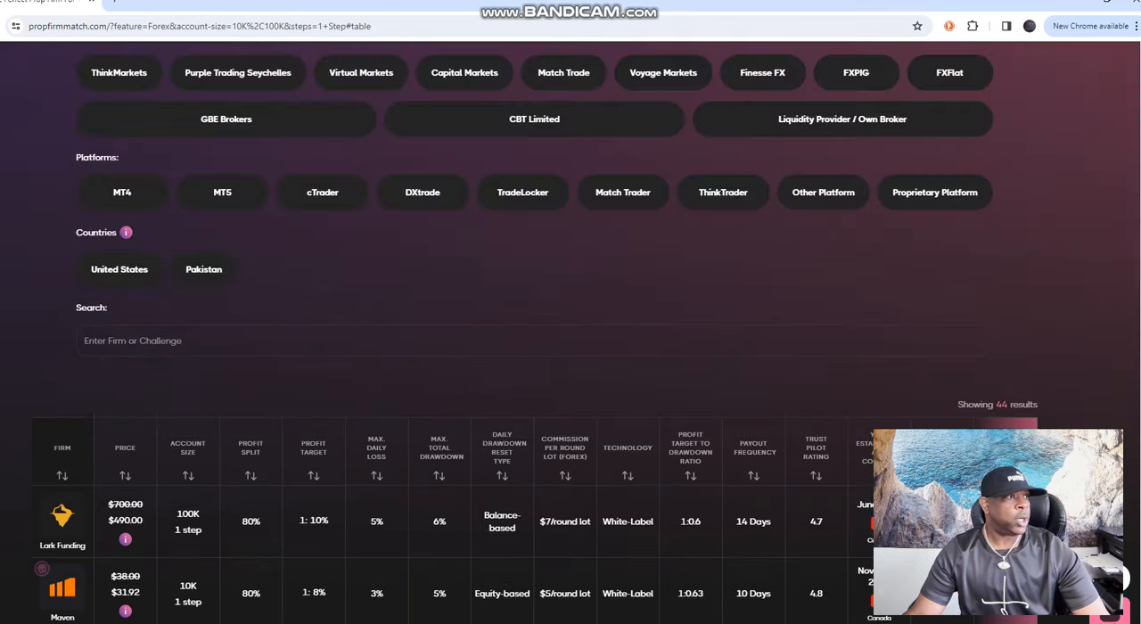
pyautogui.scroll(-3)
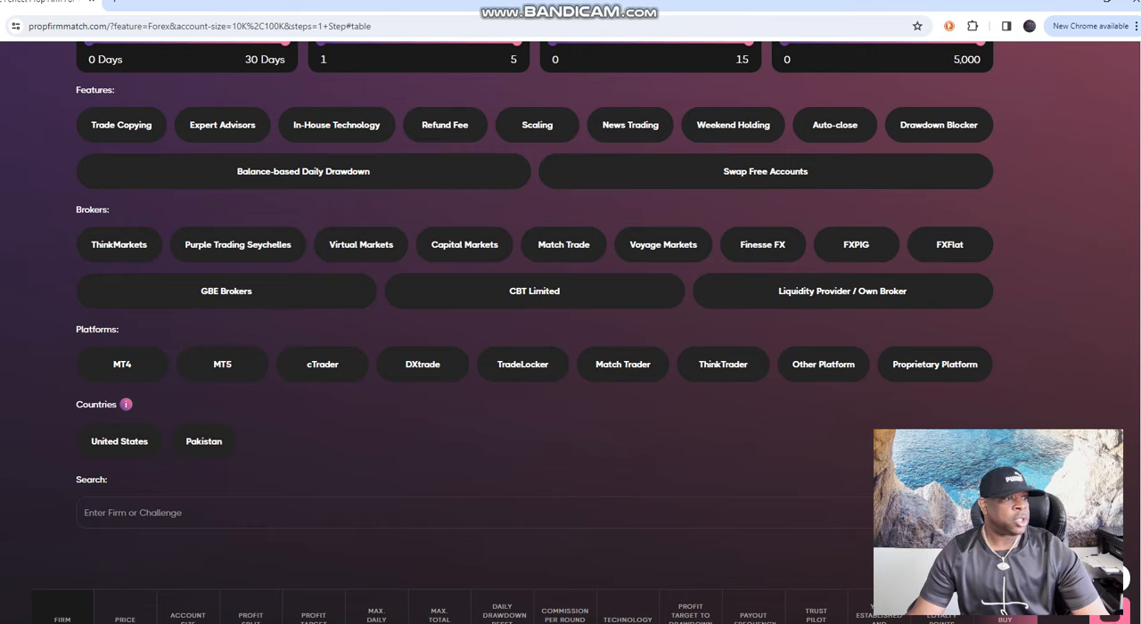
pyautogui.scroll(3)
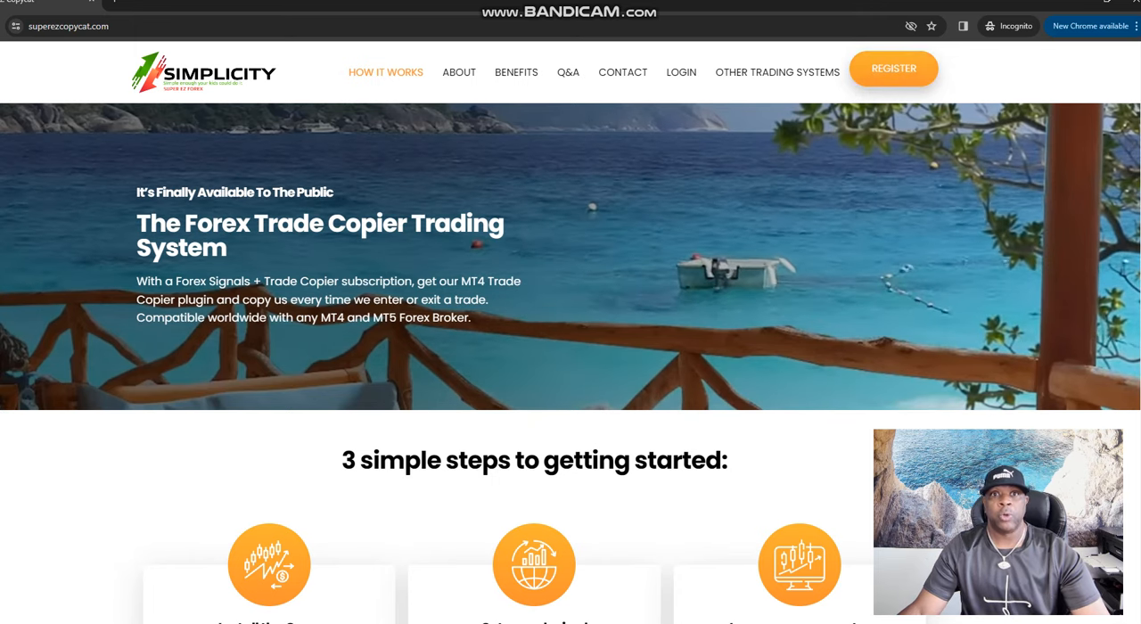
# Step: Scroll the superezcopycat.com page to its three setup steps and example trade copier video
pyautogui.scroll(-3)
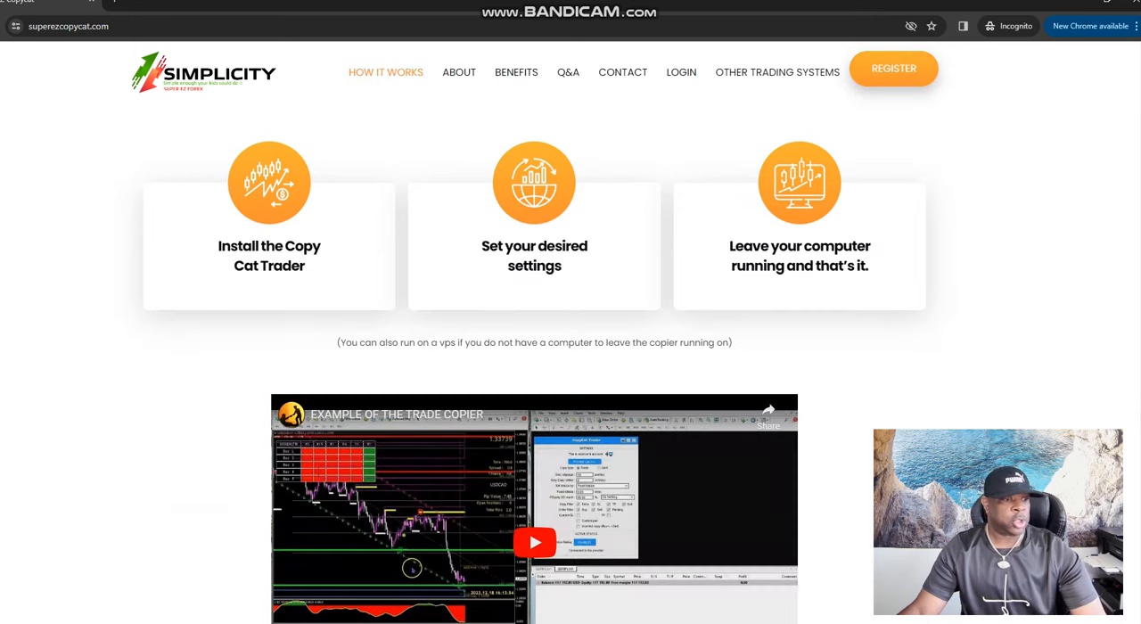
pyautogui.scroll(-3)
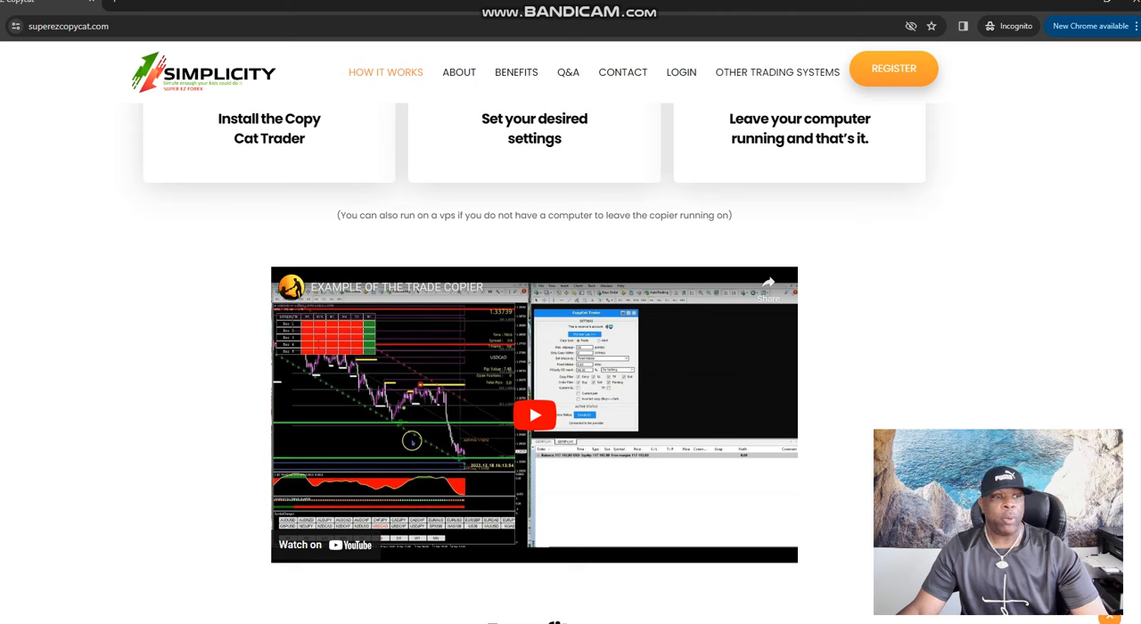